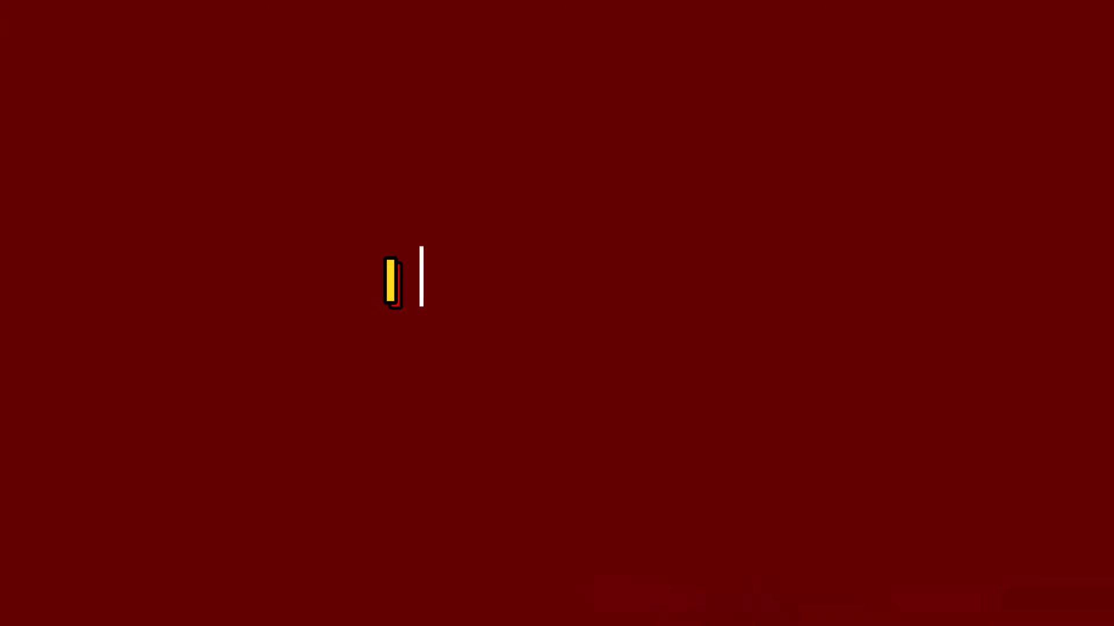
text(and you're watching currency c)
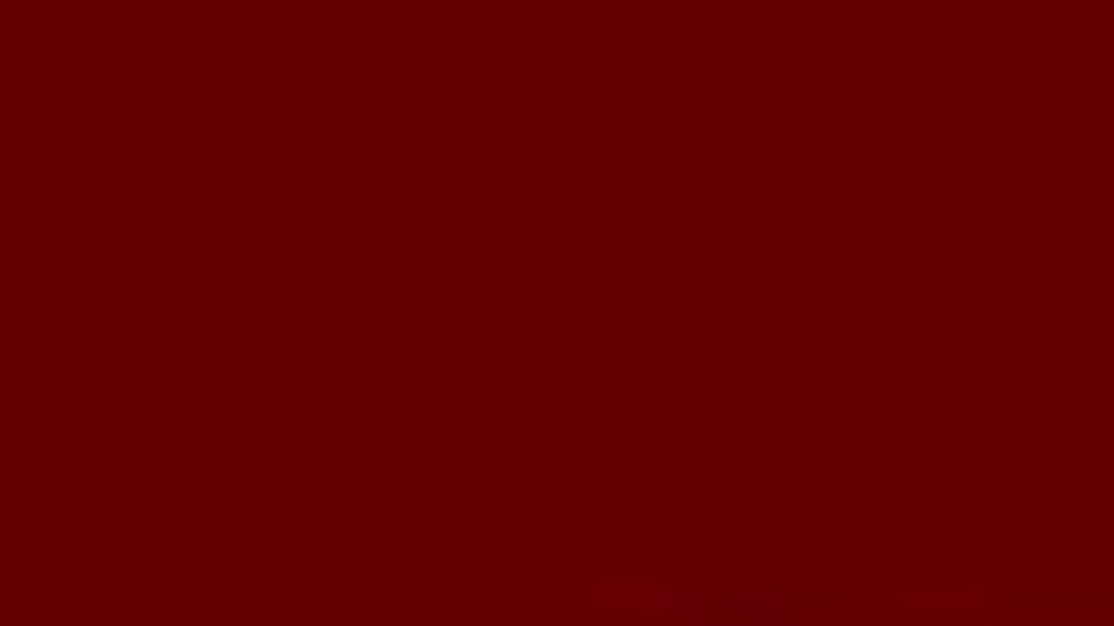
text(there's on Redemption Center screen)
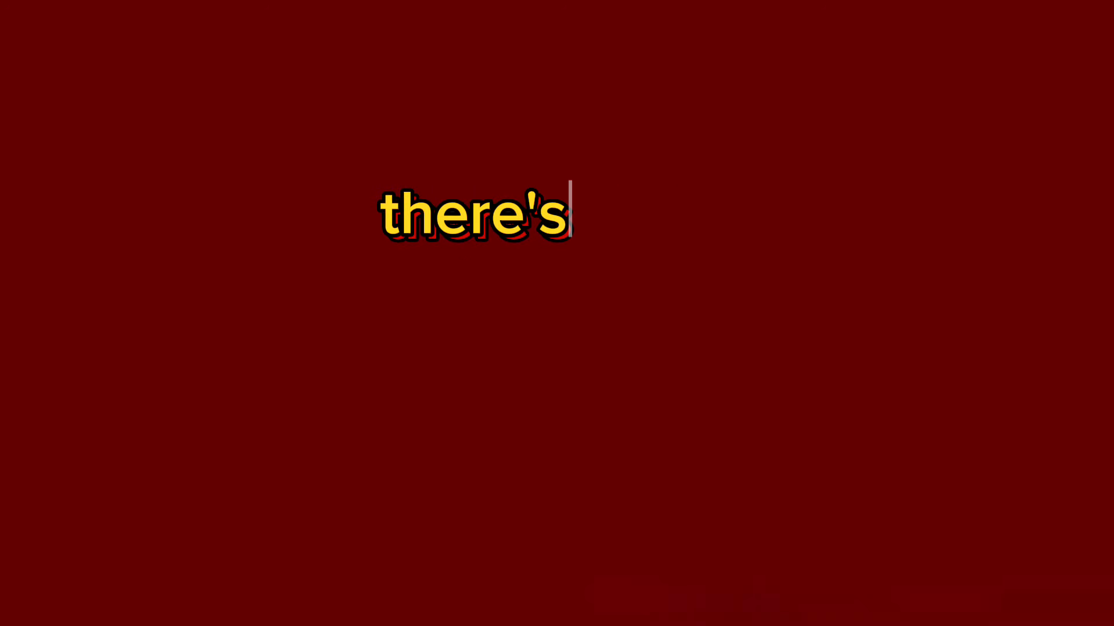
text(are available for all of our curre)
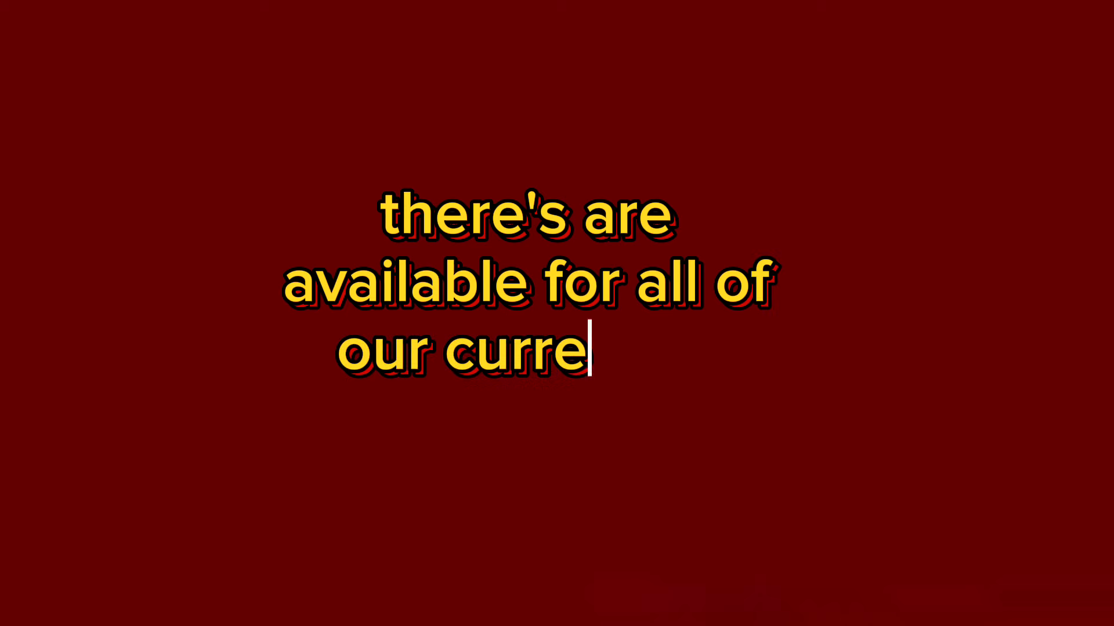
text(questio)
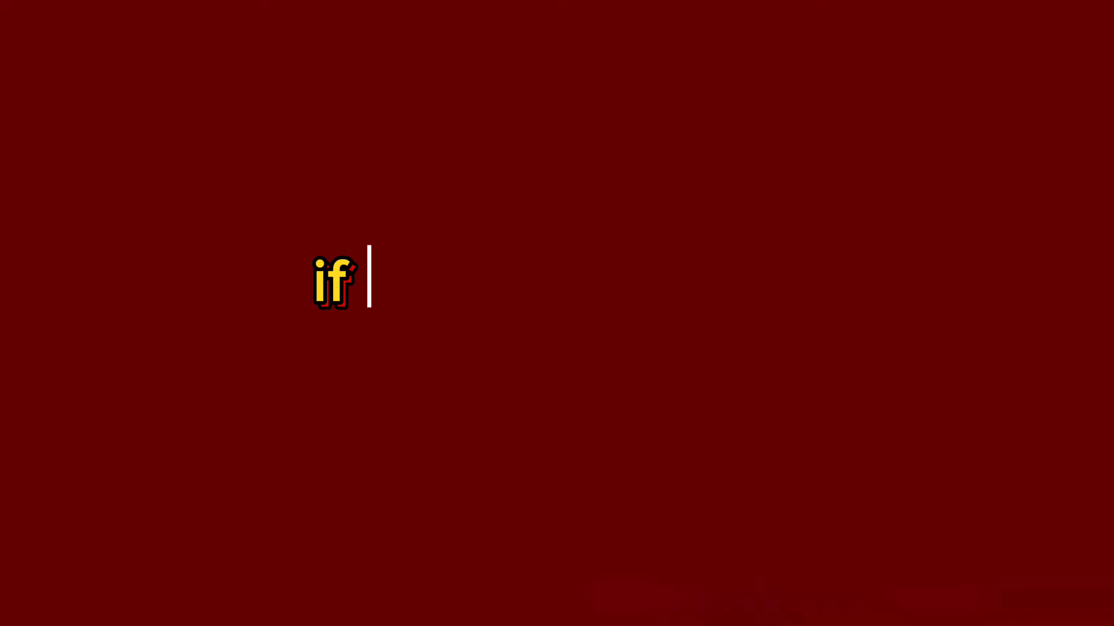
text(IMO)
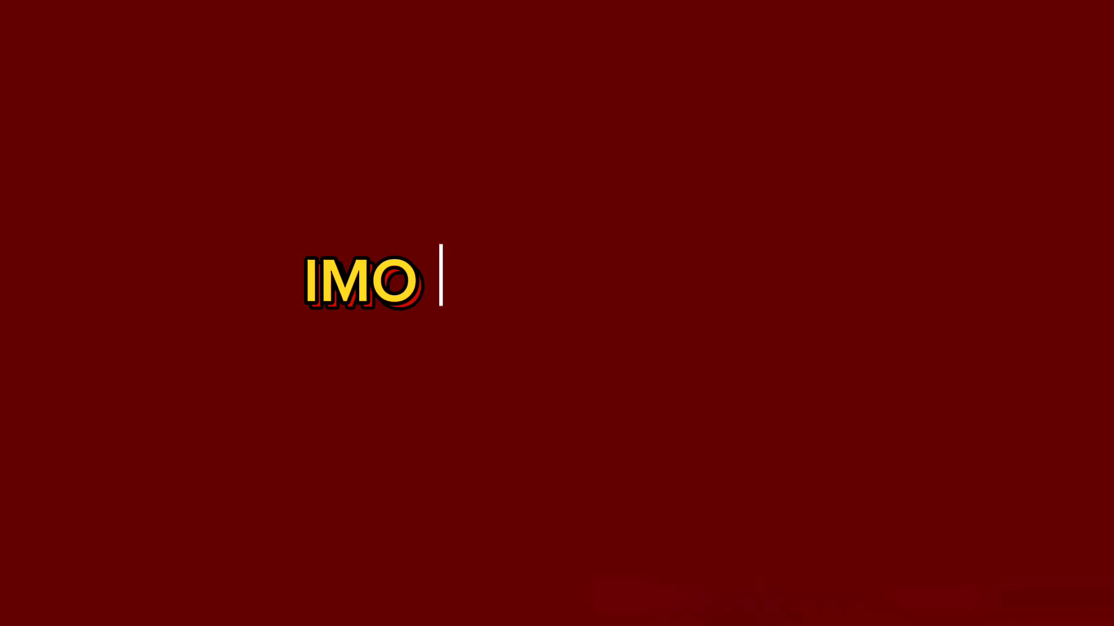
text(whi)
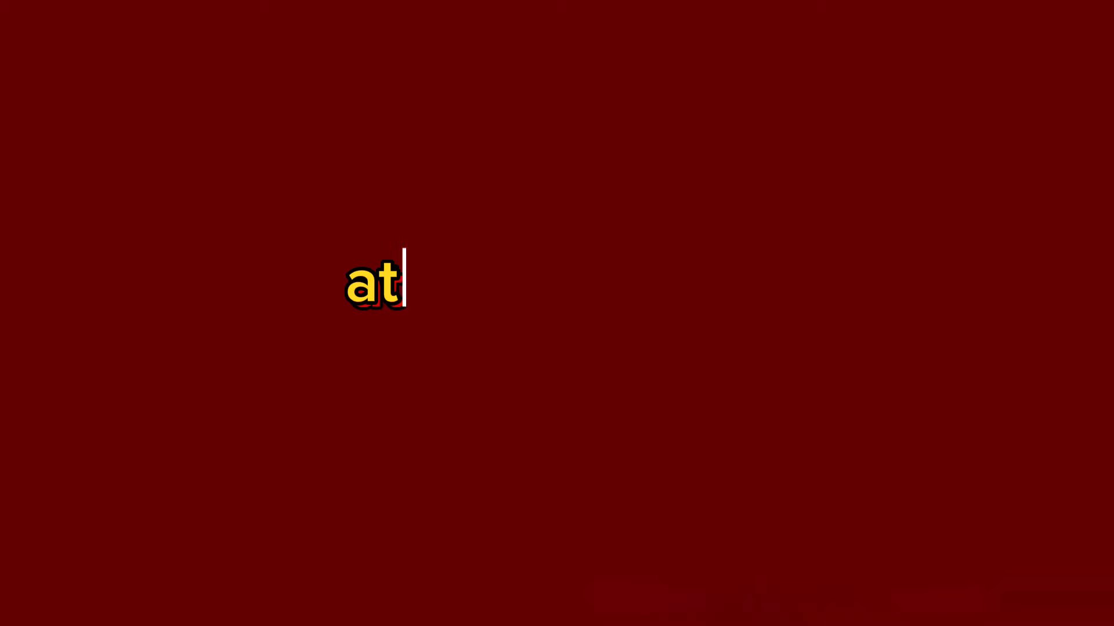
text(least $3.22)
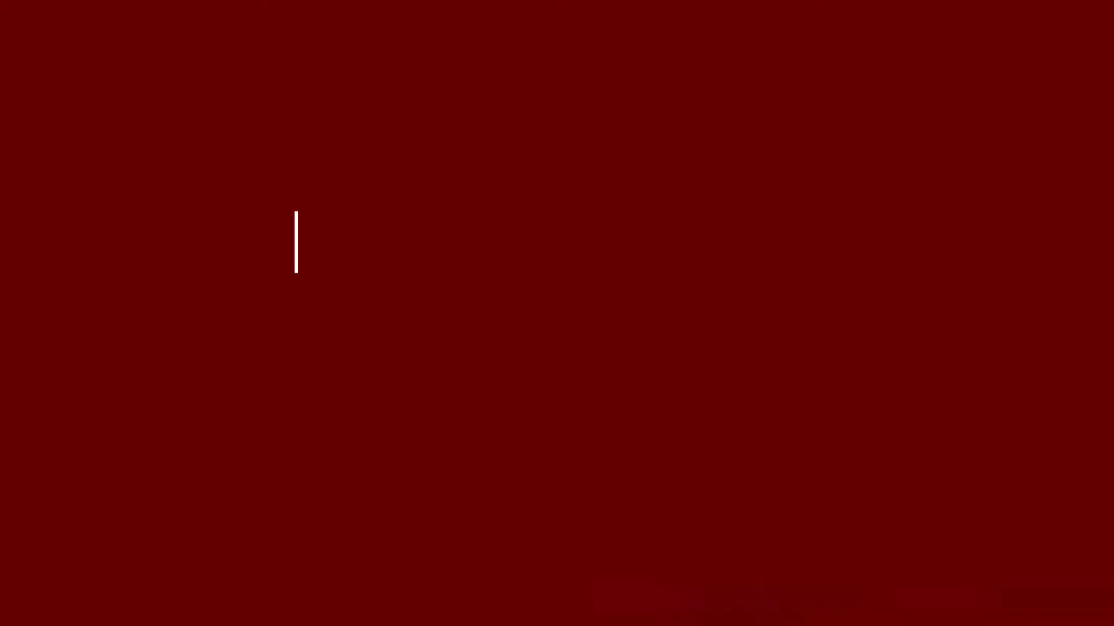
text($3.22 was back)
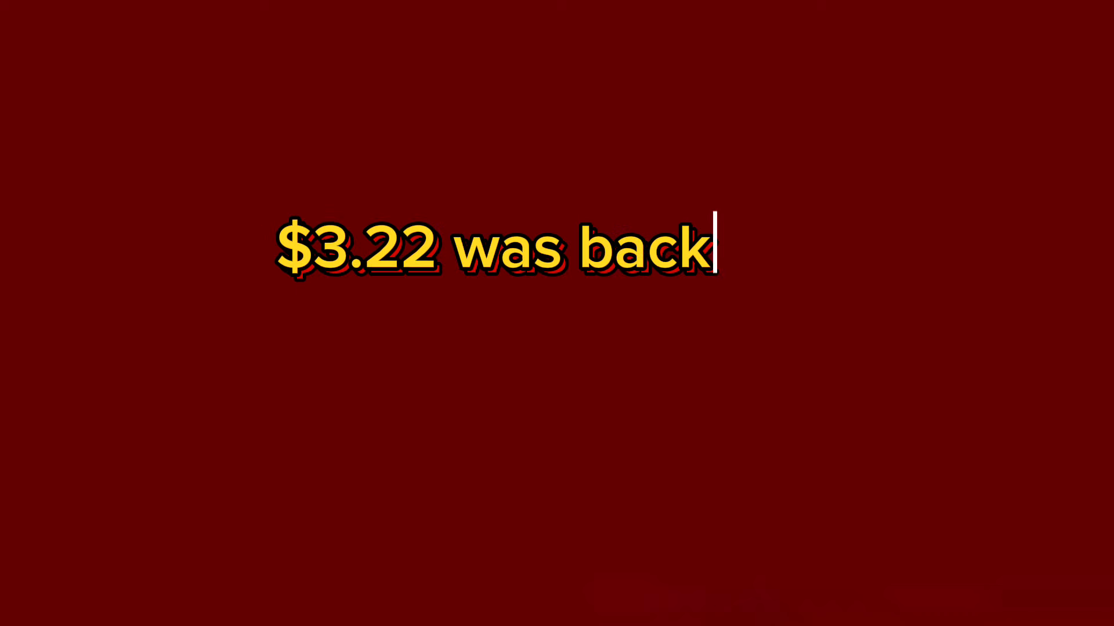
text(in 2003 what)
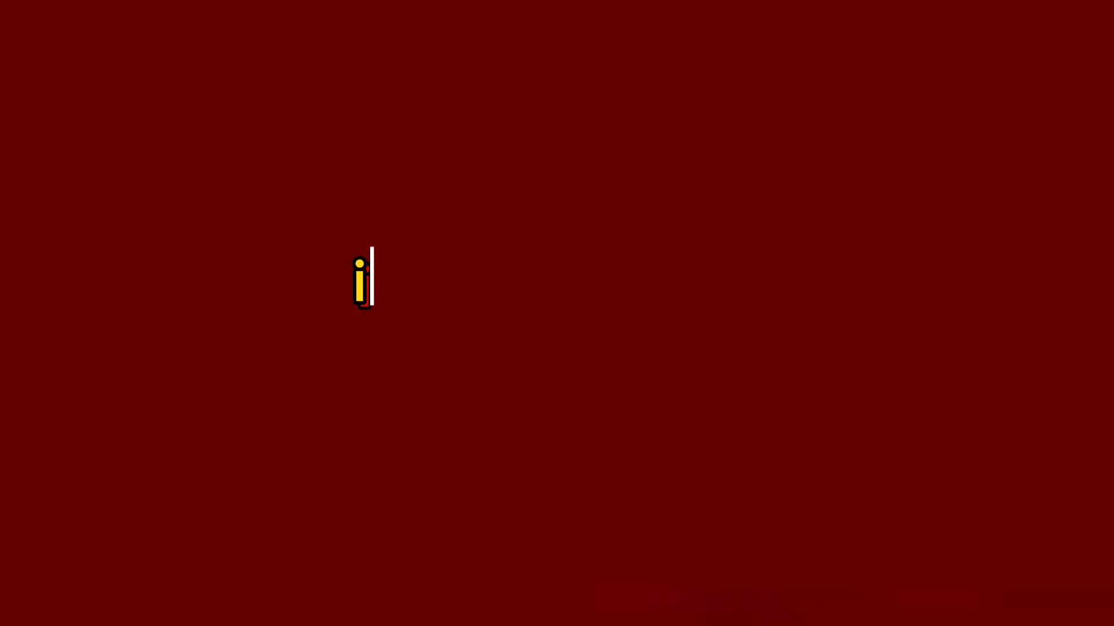
text(t's still $3.2)
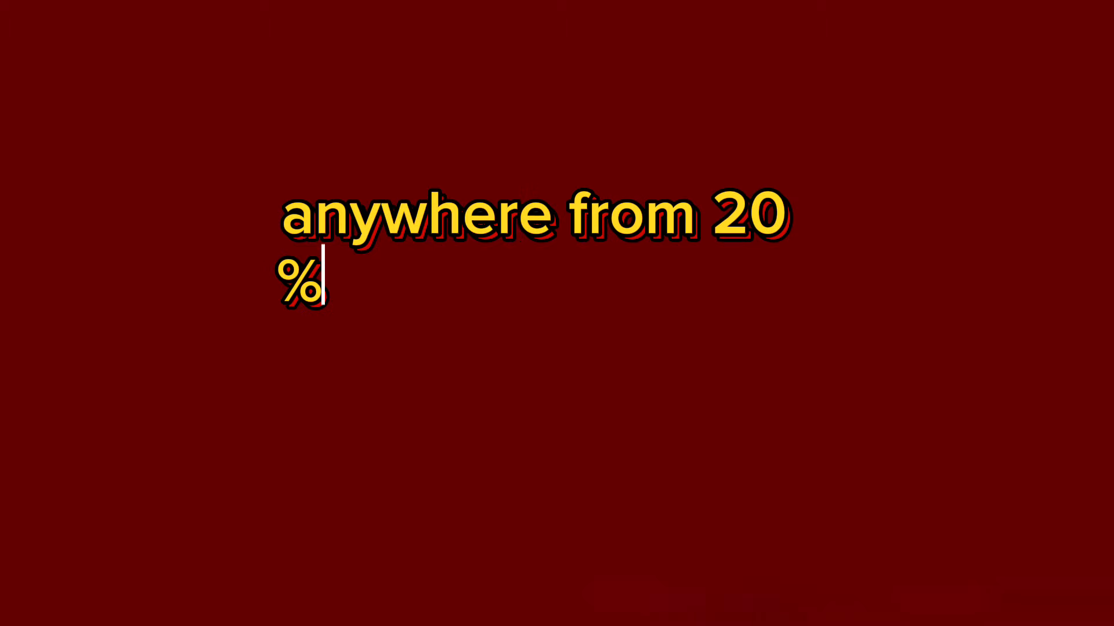
text(to 30% added t)
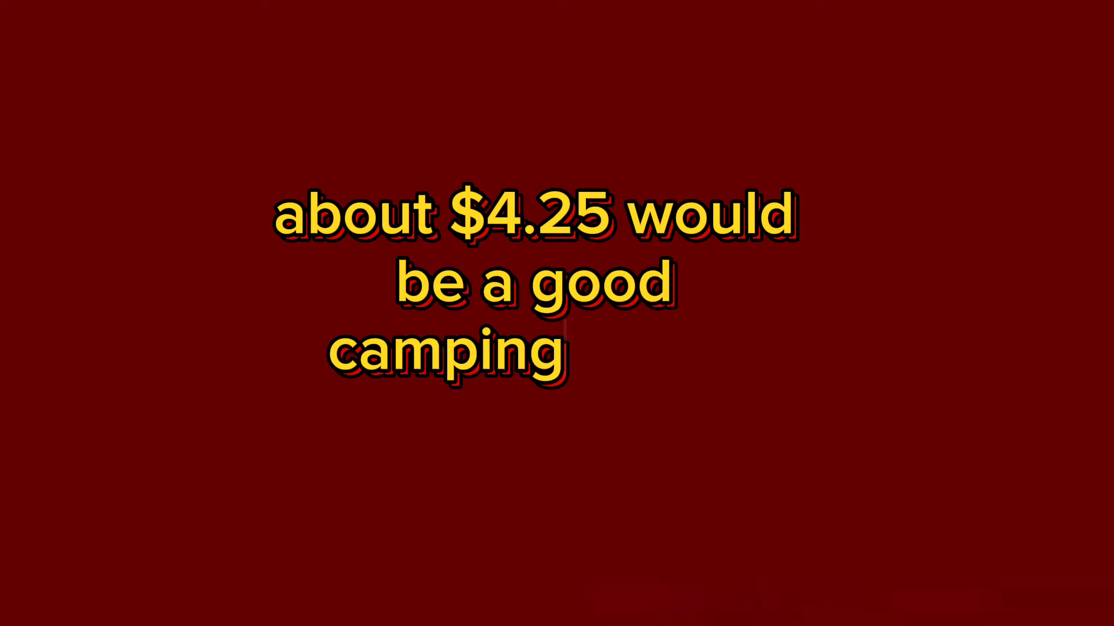
text(IMO the Haj)
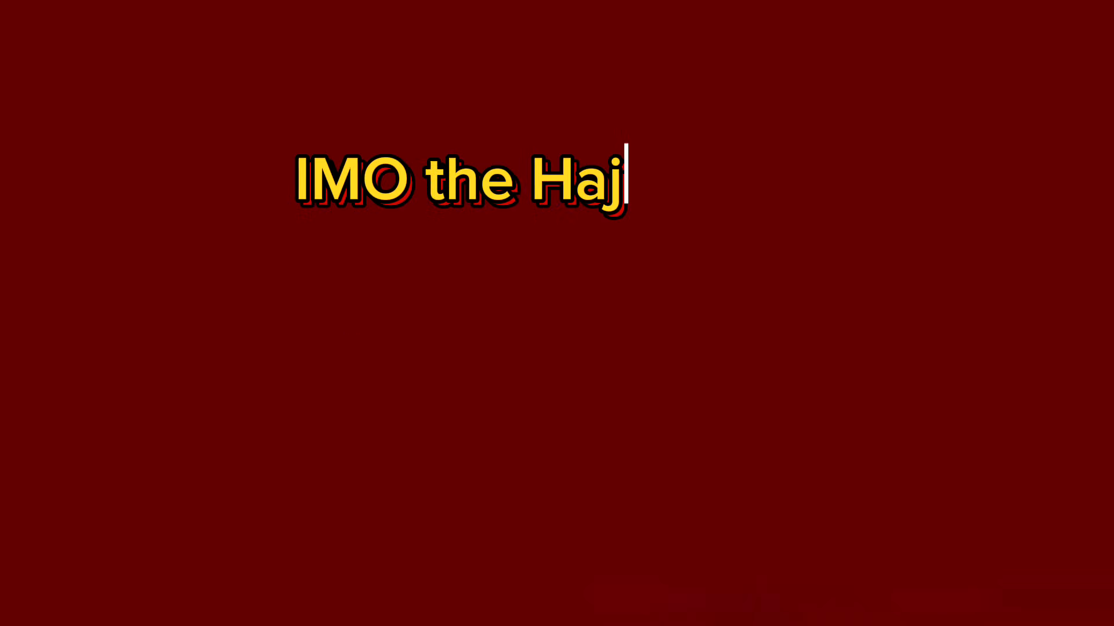
text(j and Umrah Authority in t)
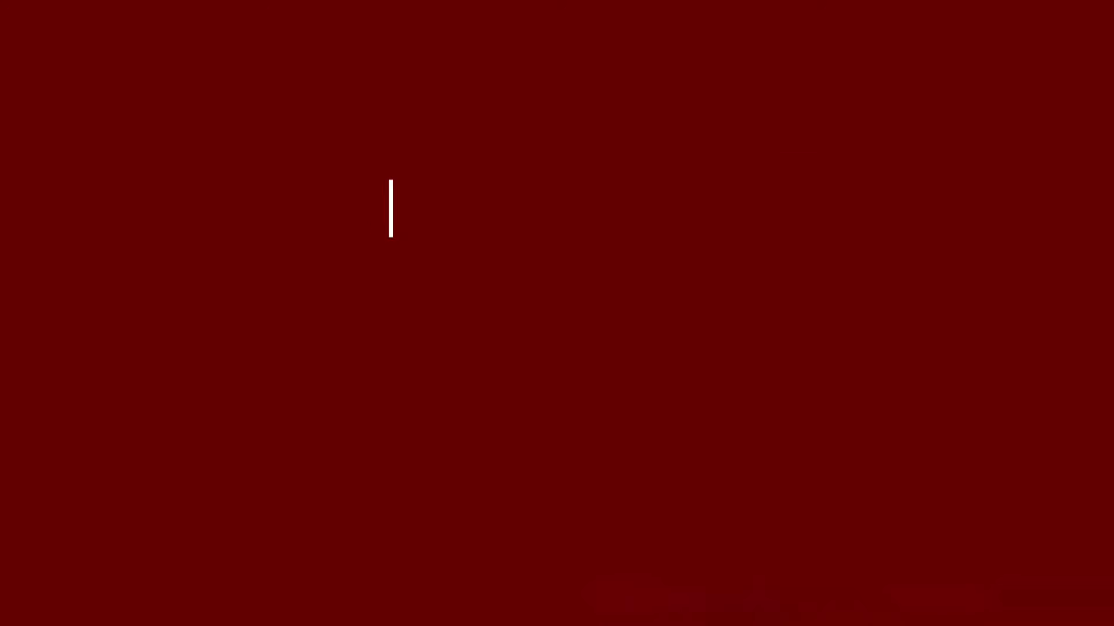
text(decided on Saturday to collec)
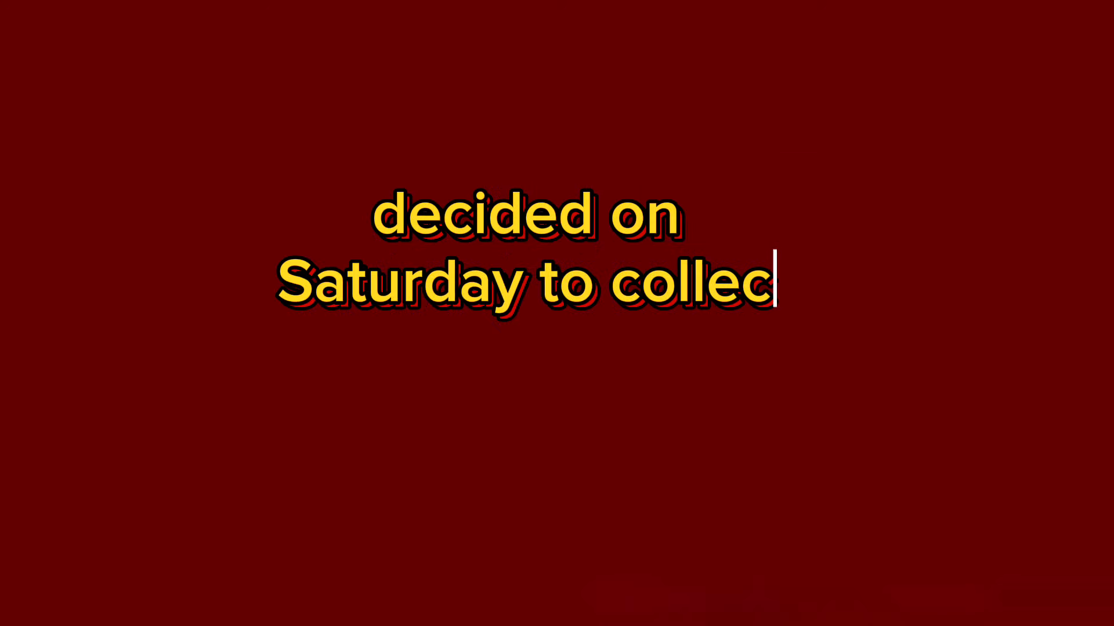
text(exc)
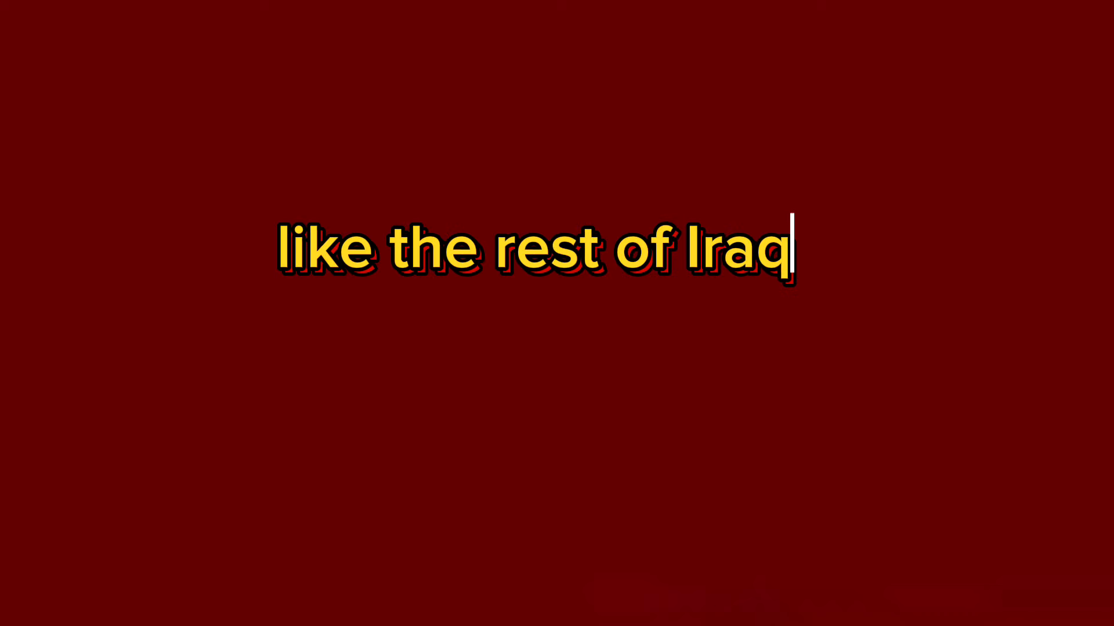
text(with the value of cost determined at the central banks)
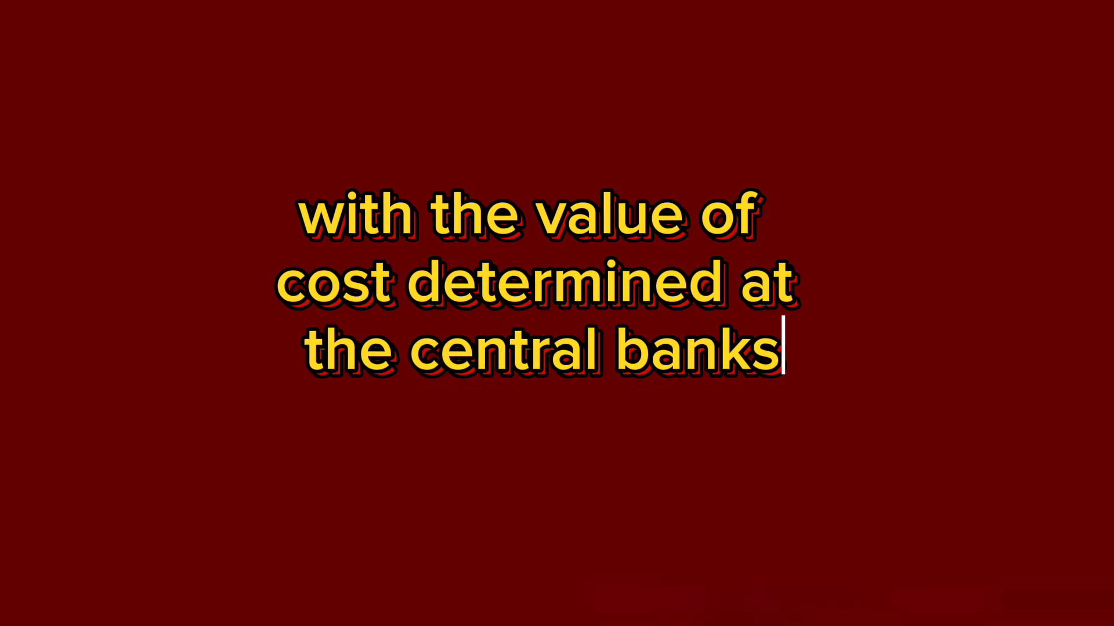
text(exchange rate 13)
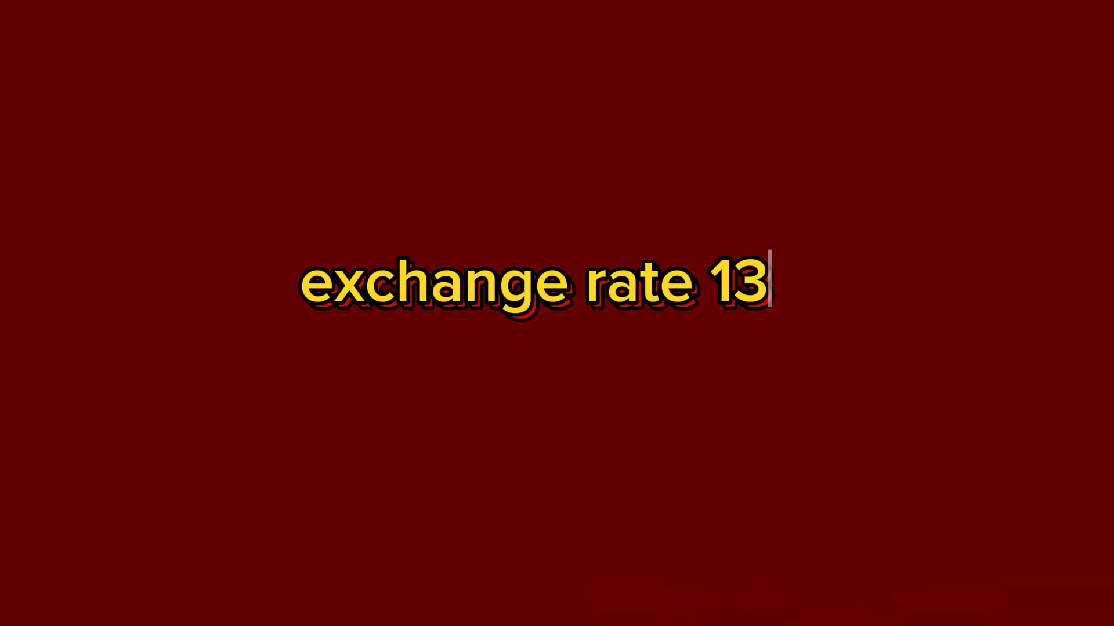
text(20 dinners per dollar)
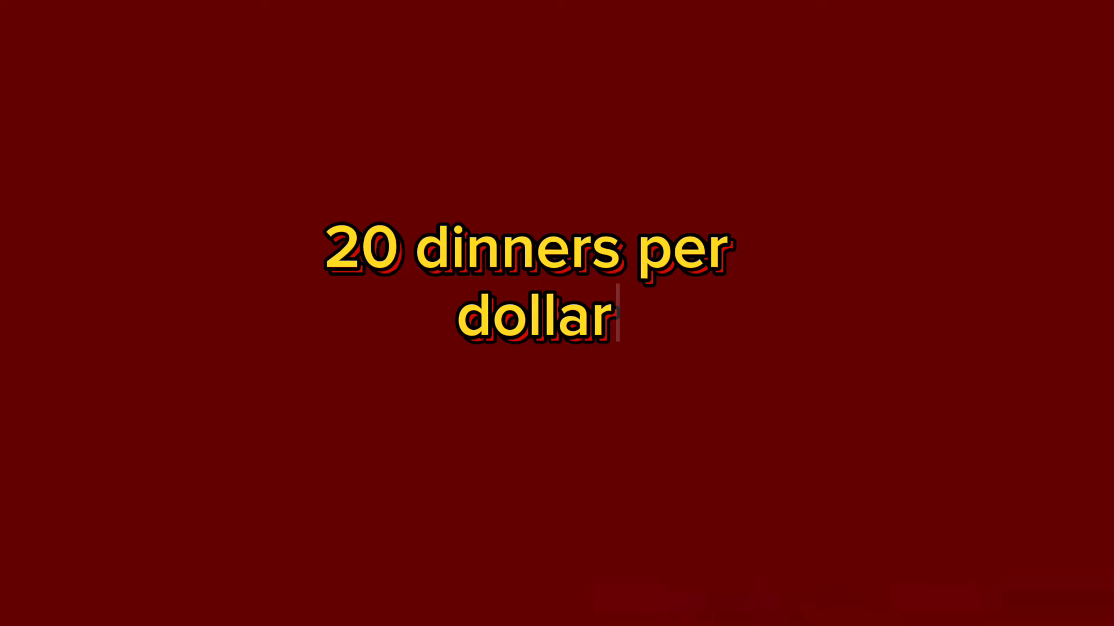
text(one)
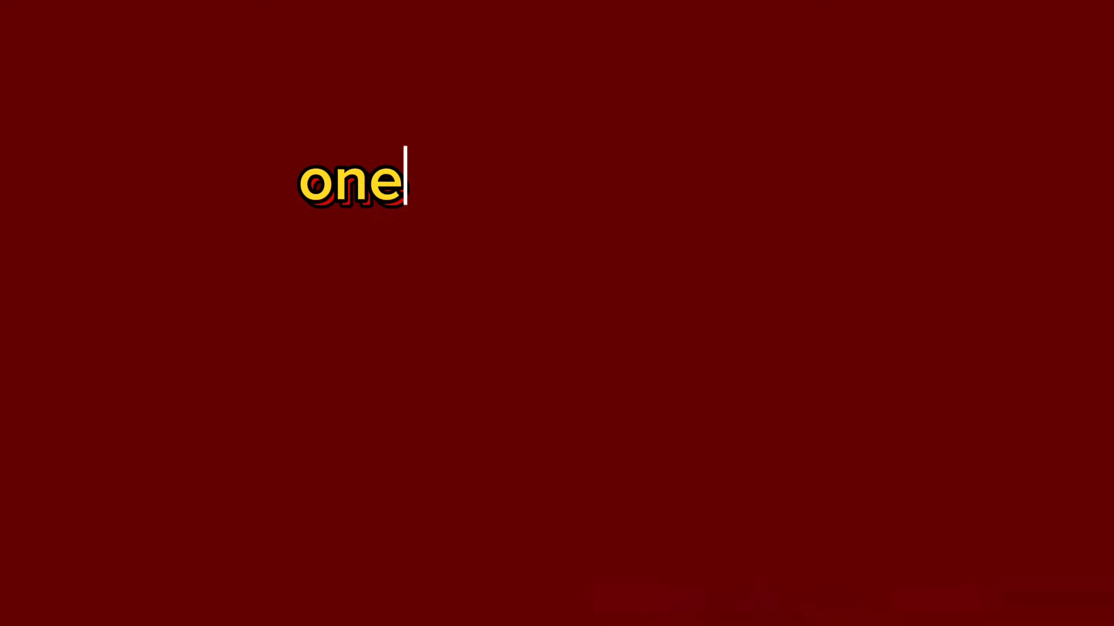
text(week to pay the cost and up)
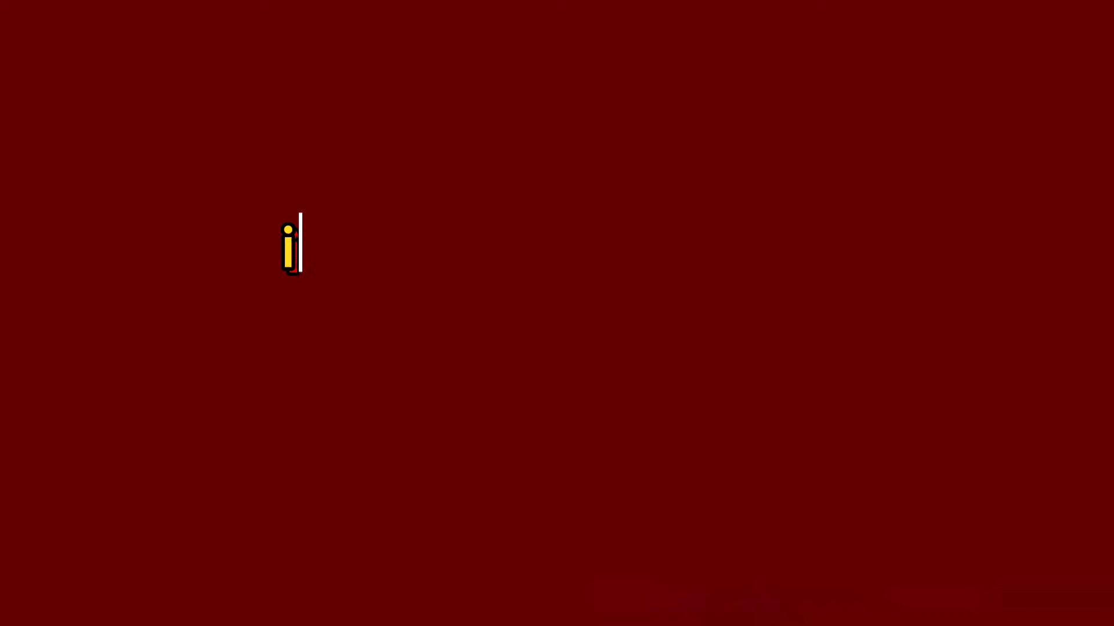
text(share t)
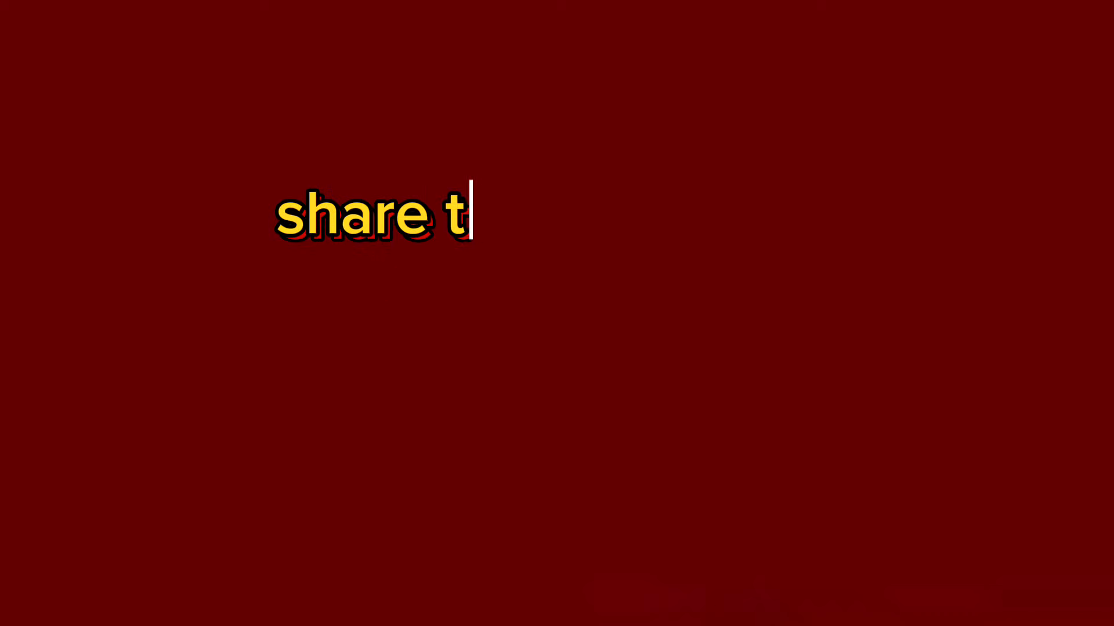
text(he meeting with the owners of Fajiant)
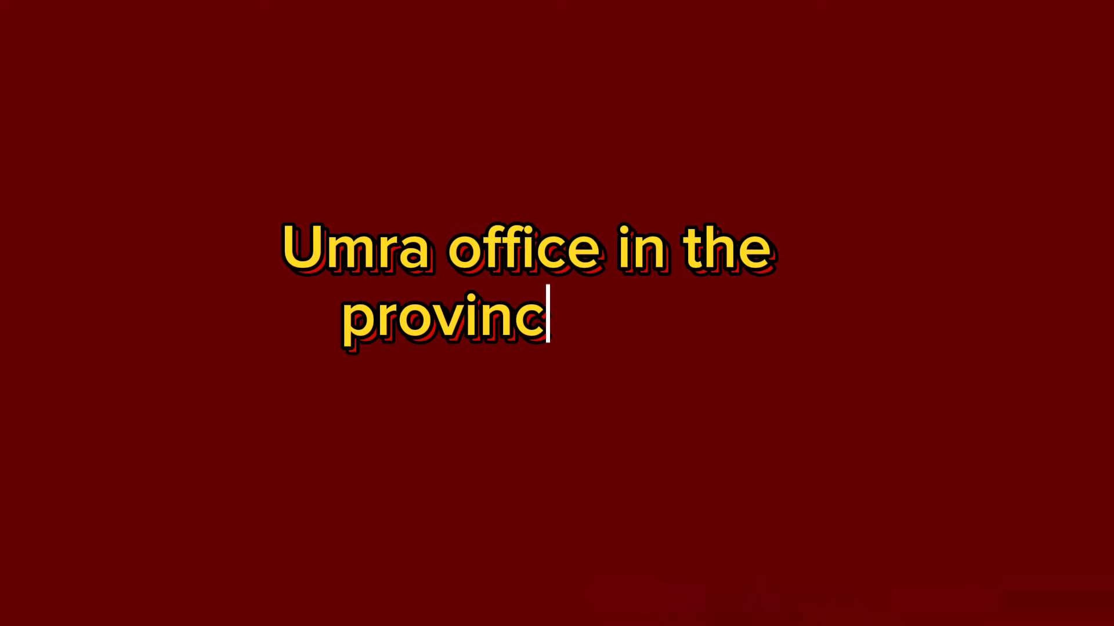
text(admini)
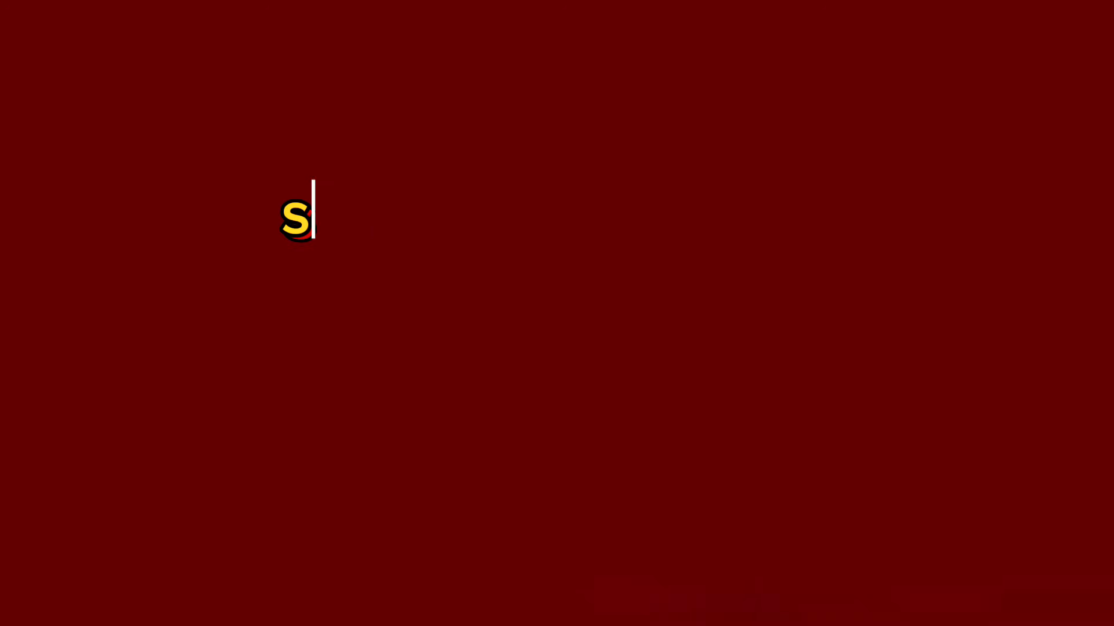
text(o stay tuned and join us for mor)
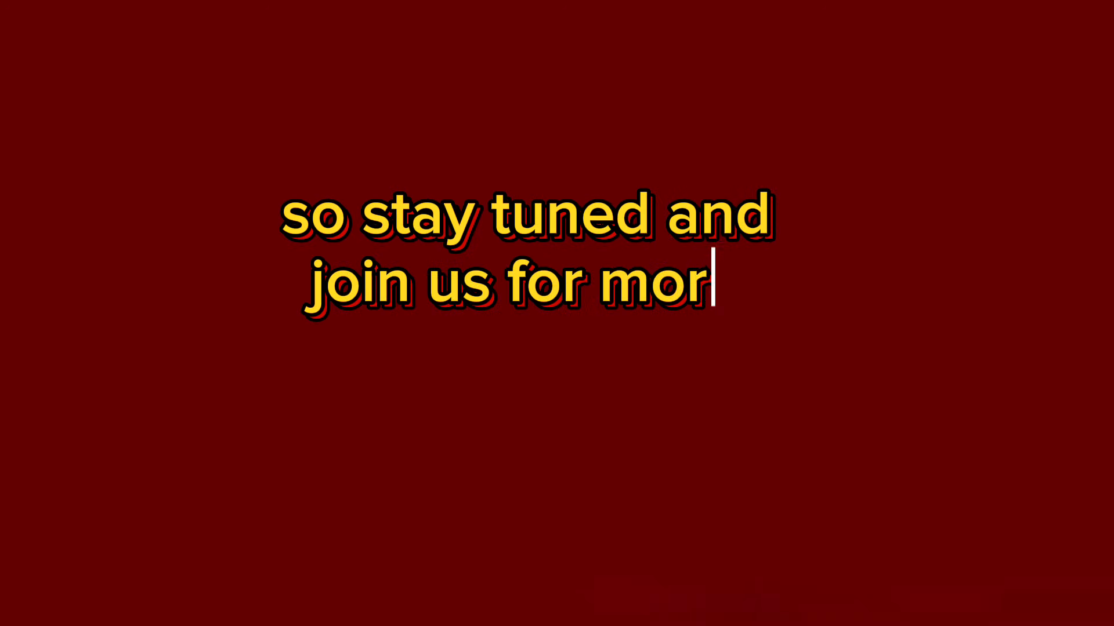